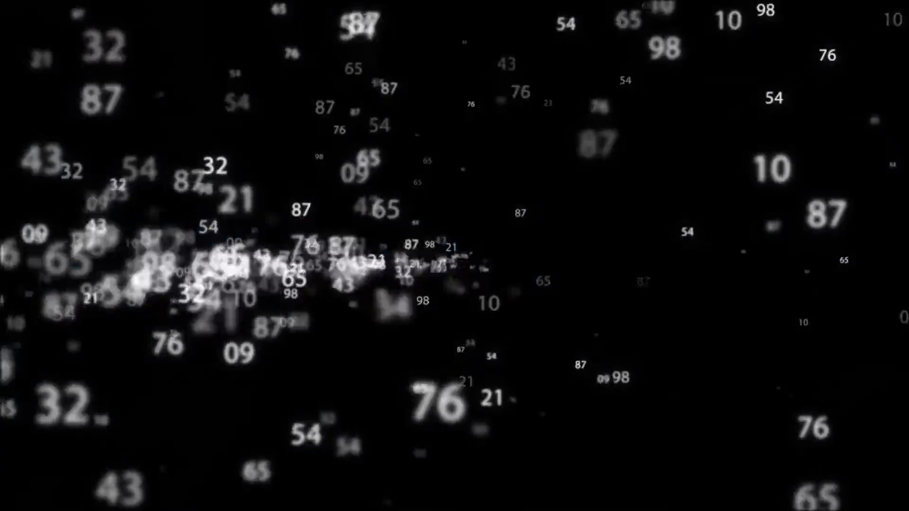
Step: Set the desktop background type to Slideshow under Personalization > Background
{"action": "left_click", "coordinate": [8, 502]}
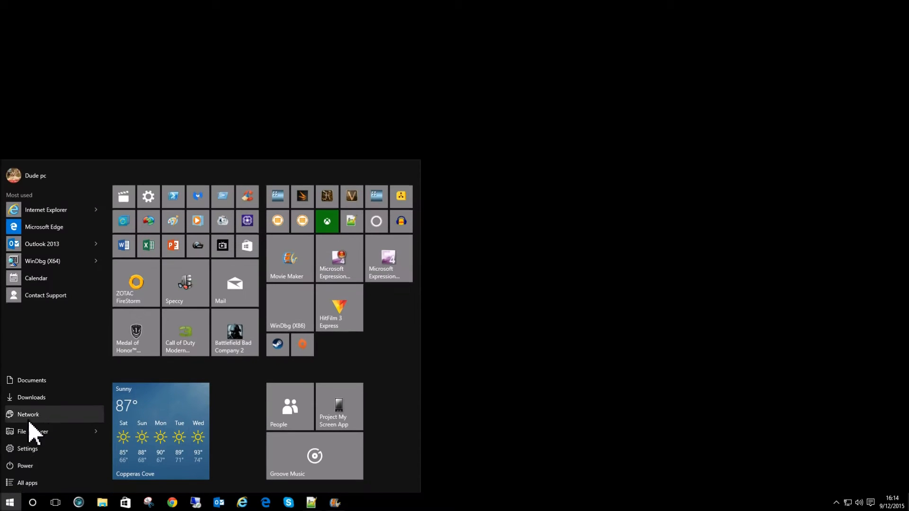
{"action": "left_click", "coordinate": [27, 448]}
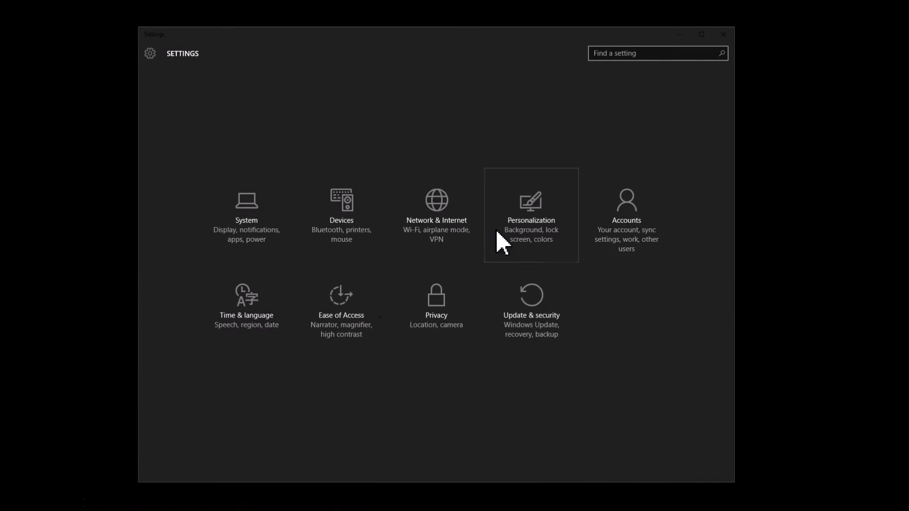
{"action": "left_click", "coordinate": [530, 215]}
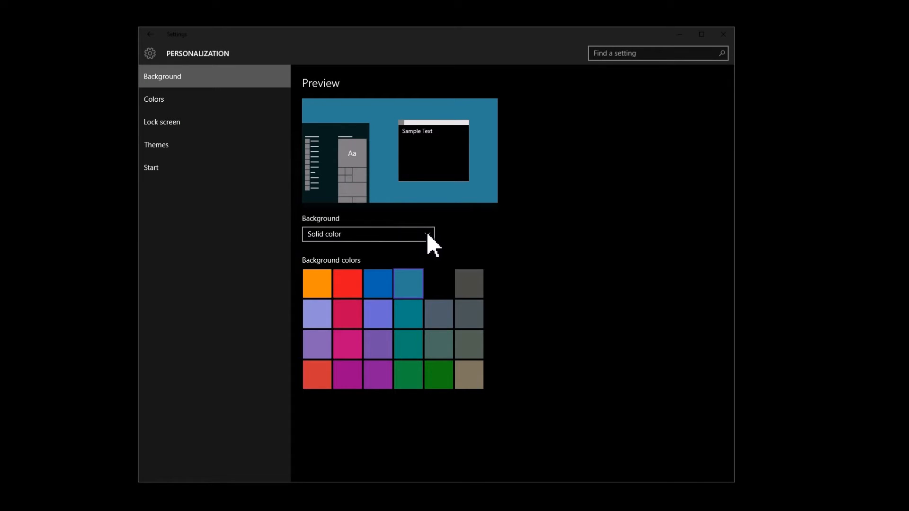
{"action": "left_click", "coordinate": [367, 234]}
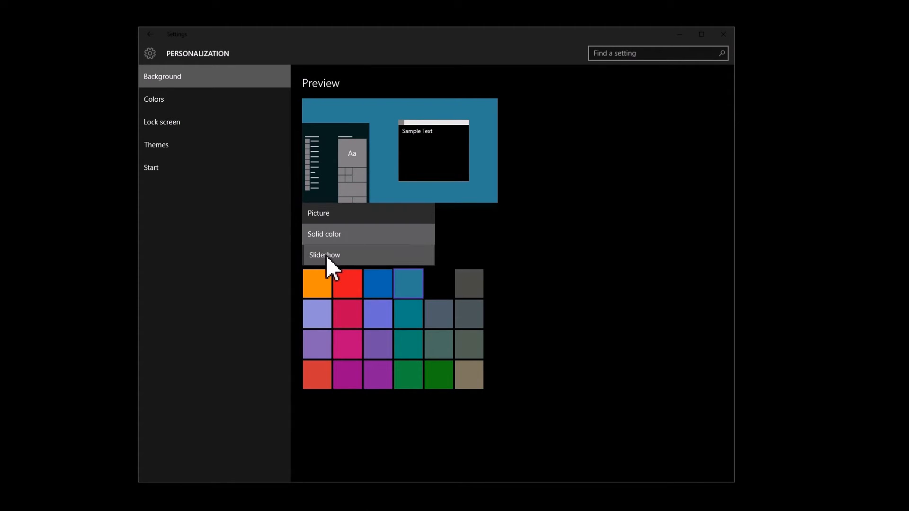
{"action": "left_click", "coordinate": [325, 255]}
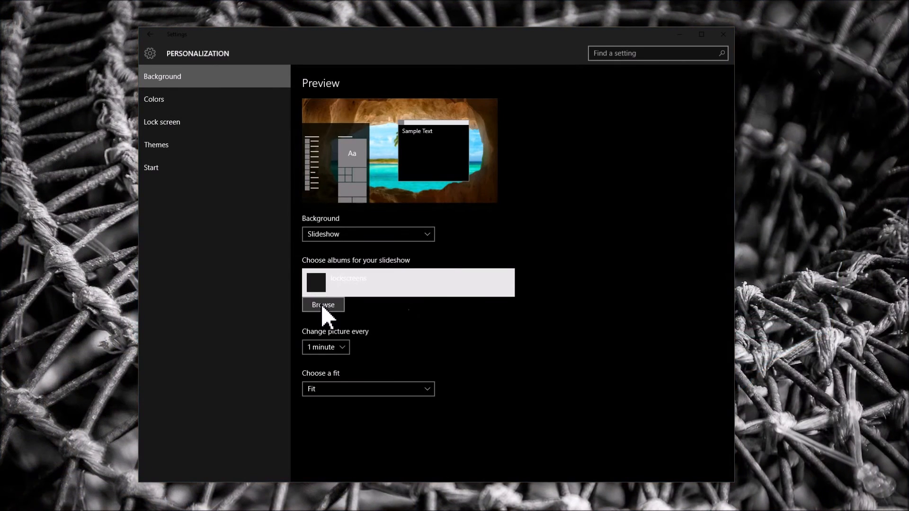
Step: Choose the lockscreens folder under OneDrive Pictures as the slideshow album
{"action": "left_click", "coordinate": [323, 305]}
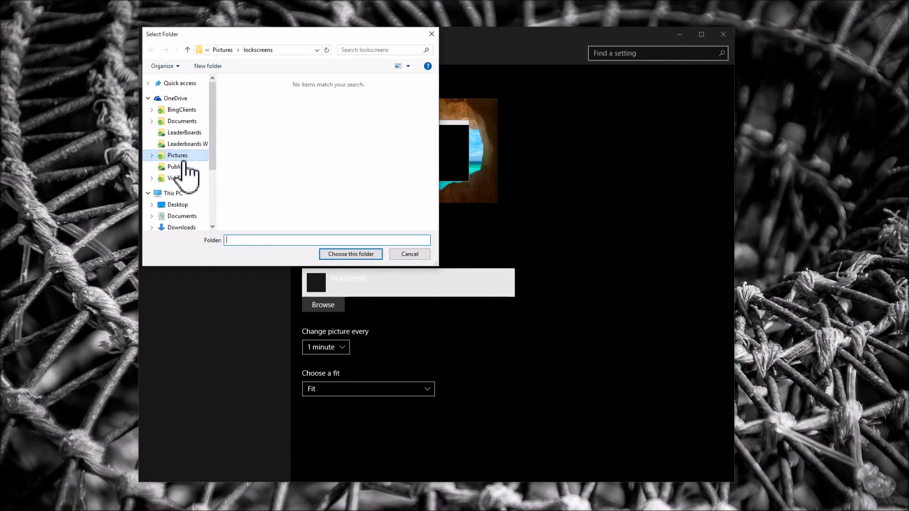
{"action": "left_click", "coordinate": [177, 154]}
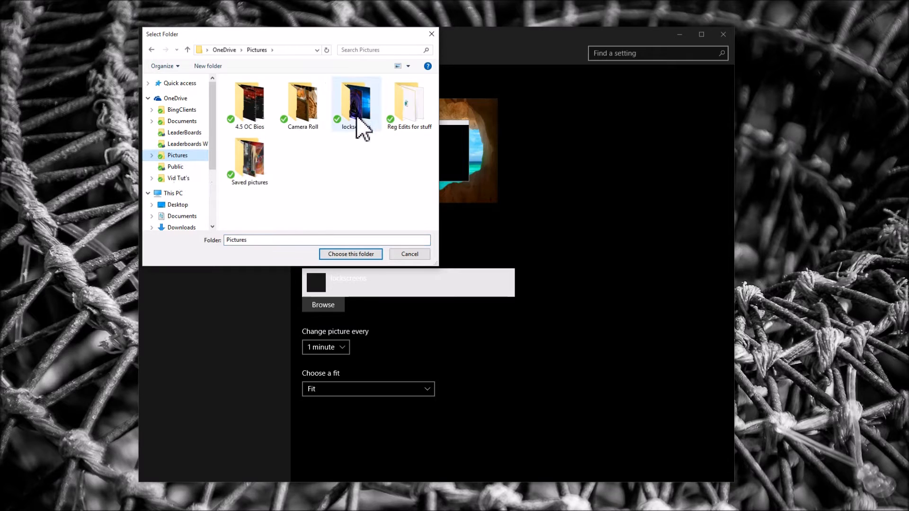
{"action": "left_click", "coordinate": [350, 254]}
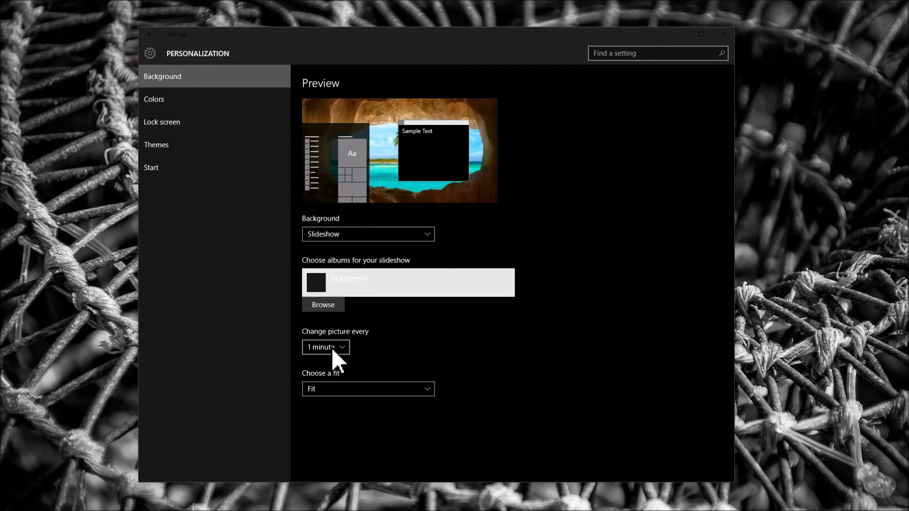
Step: Change pictures every 1 minute and set the fit to Fill
{"action": "left_click", "coordinate": [325, 347]}
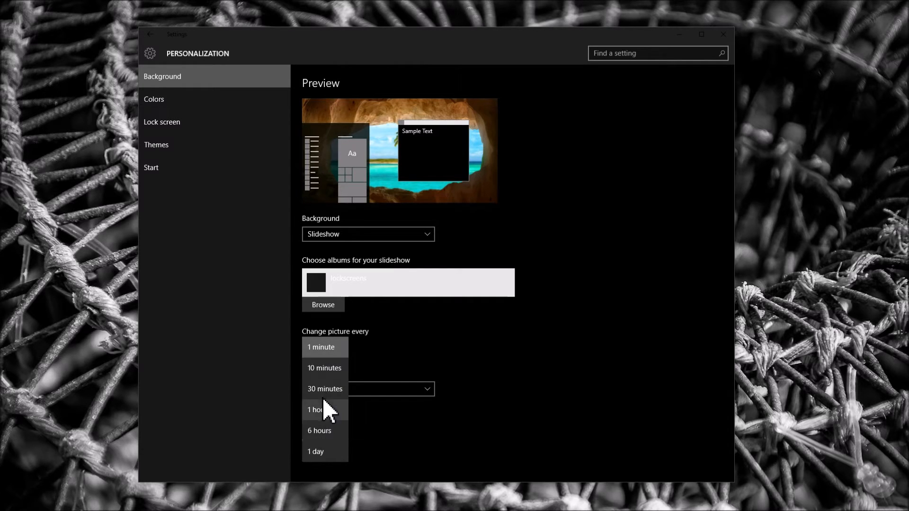
{"action": "left_click", "coordinate": [321, 347]}
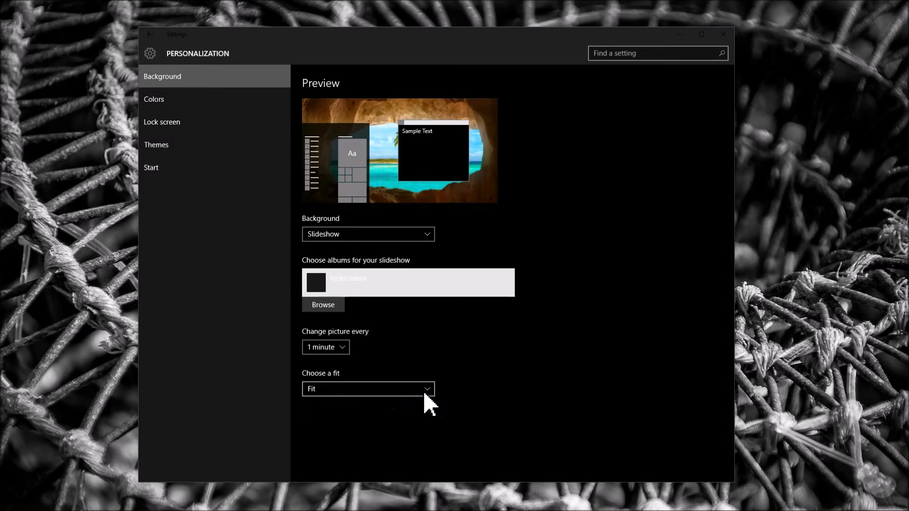
{"action": "left_click", "coordinate": [367, 389]}
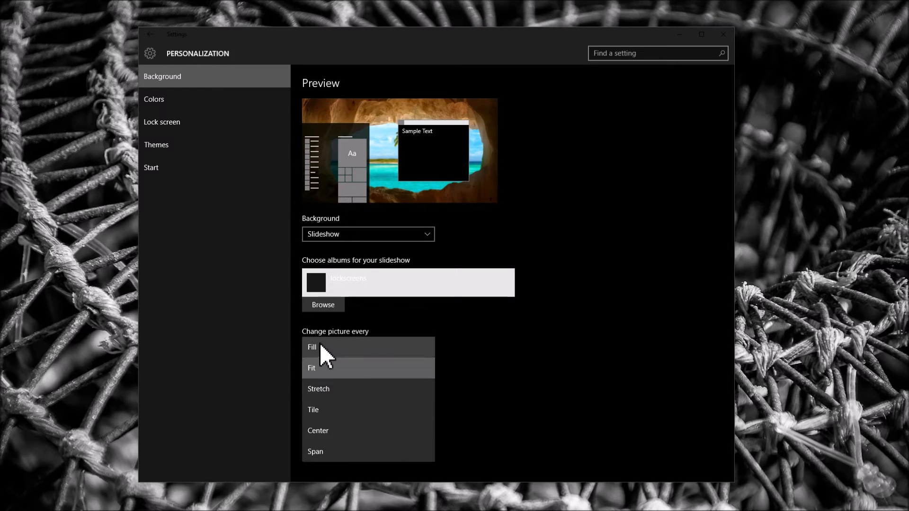
{"action": "left_click", "coordinate": [312, 346]}
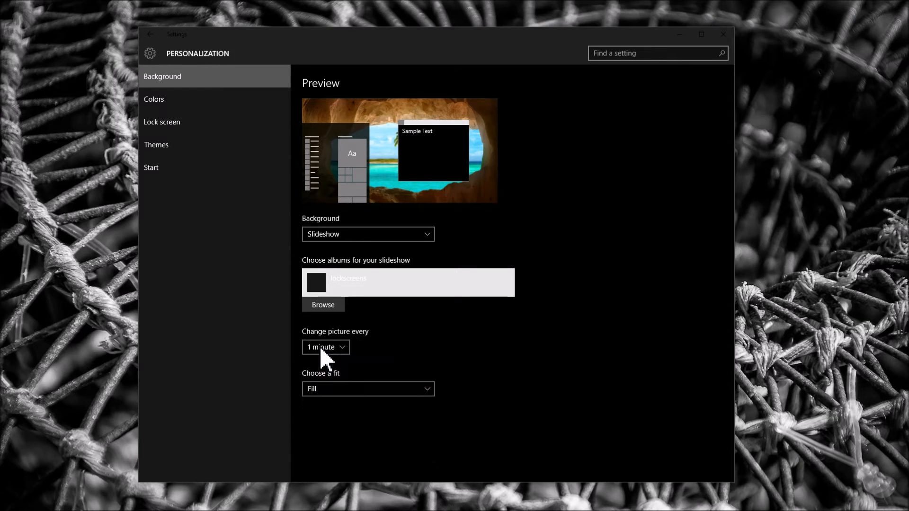
{"action": "mouse_move", "coordinate": [364, 401]}
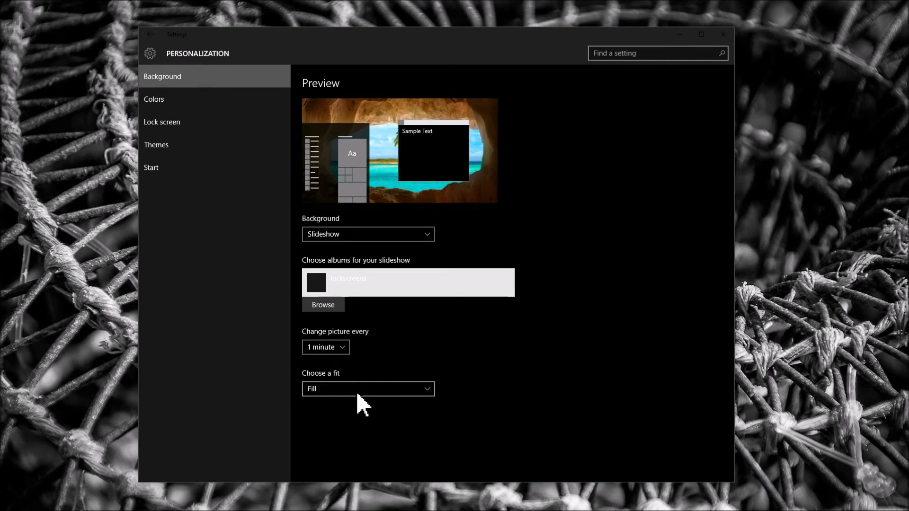